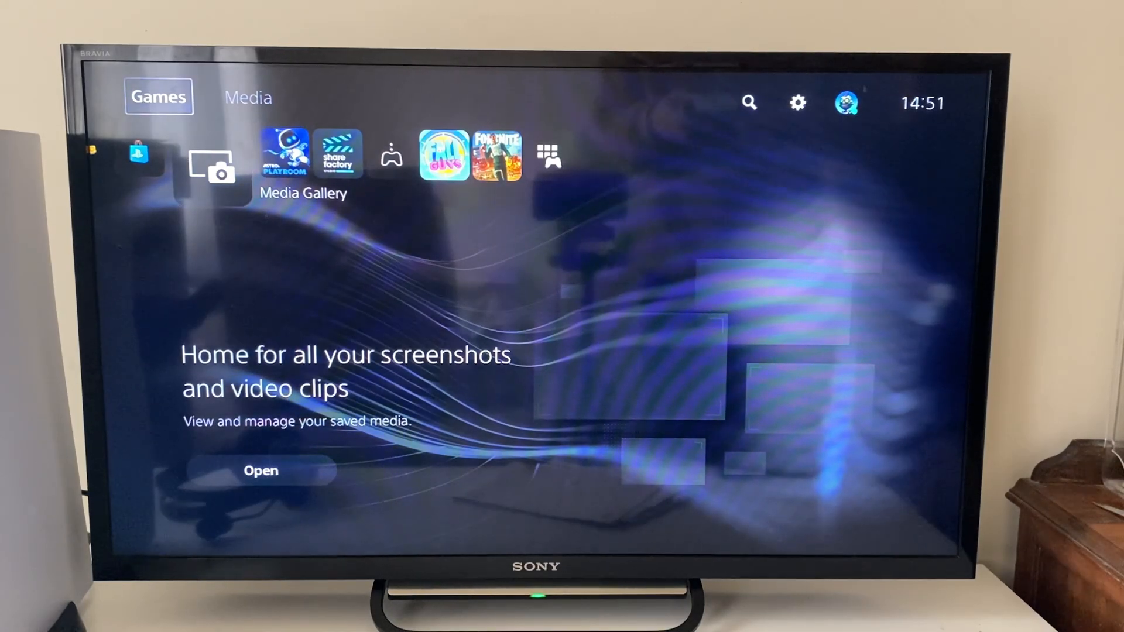
# Navigate from the home screen through Settings, Users and Accounts, Account to Security.
pyautogui.click(248, 96)
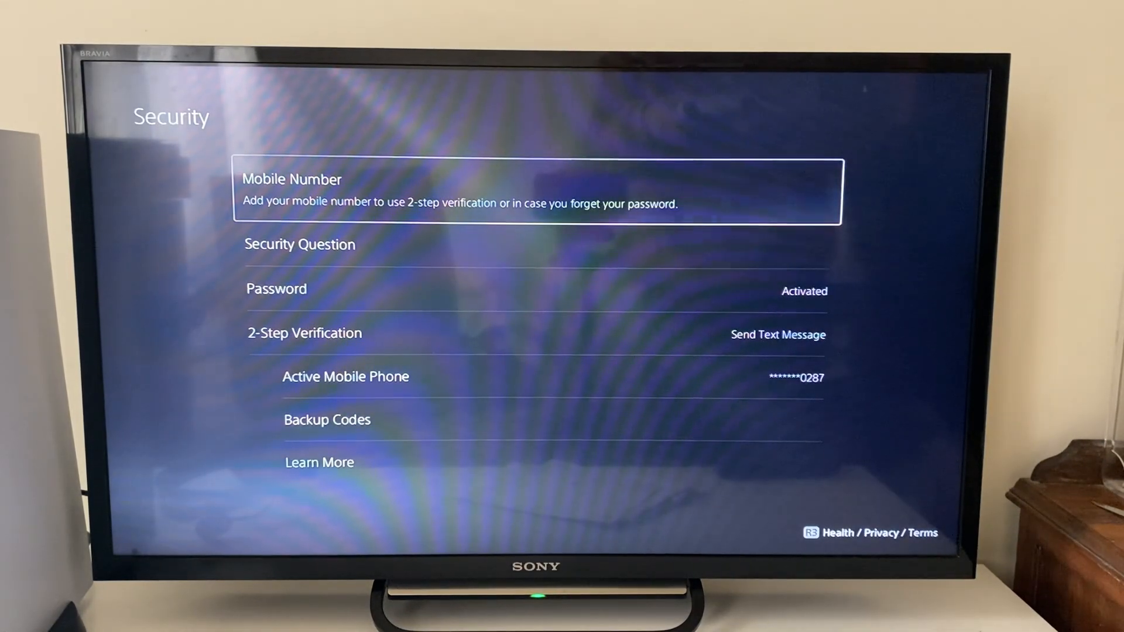
# Select 2-Step Verification on the Security page to view its Send Text Message status.
pyautogui.press('down')
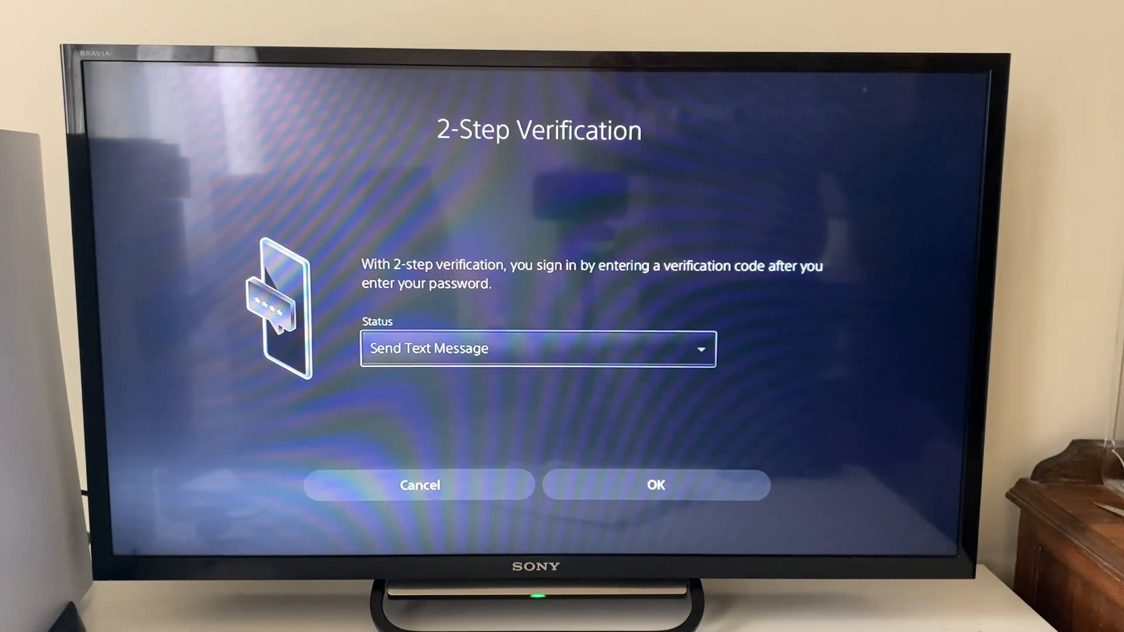
# Change the 2-Step Verification status from Send Text Message to Disabled and confirm with OK.
pyautogui.click(536, 349)
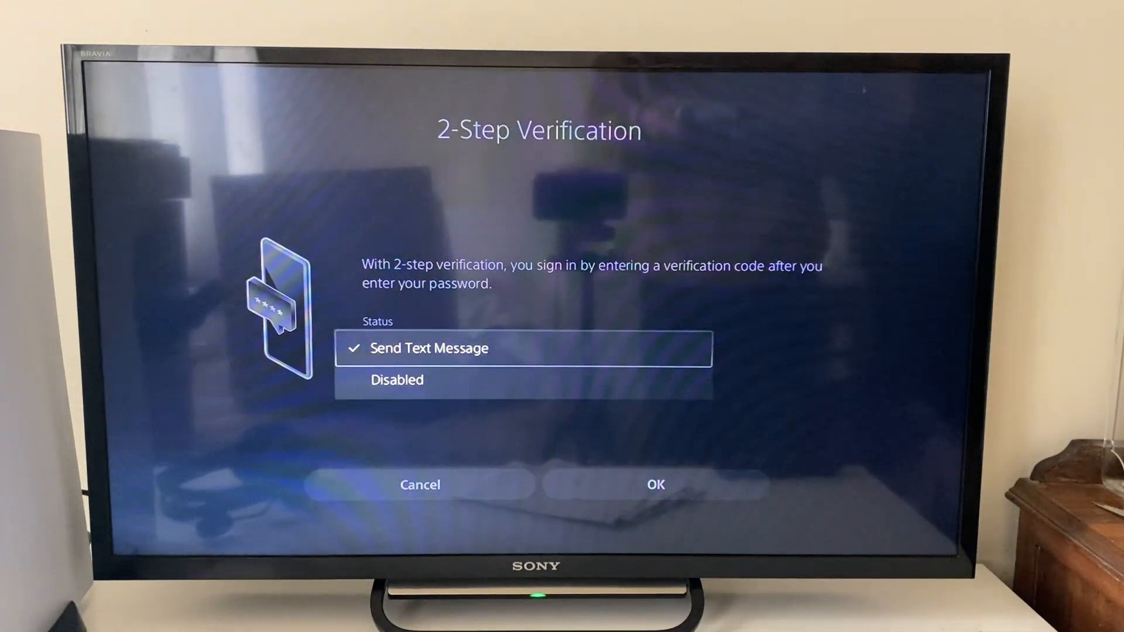
pyautogui.click(396, 380)
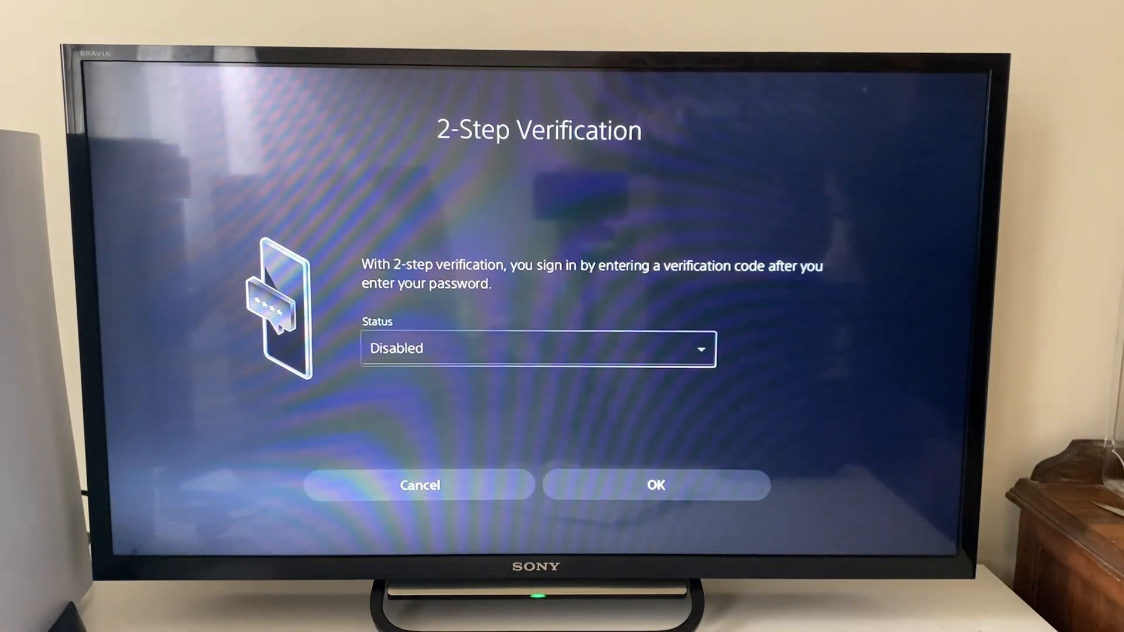
pyautogui.click(420, 486)
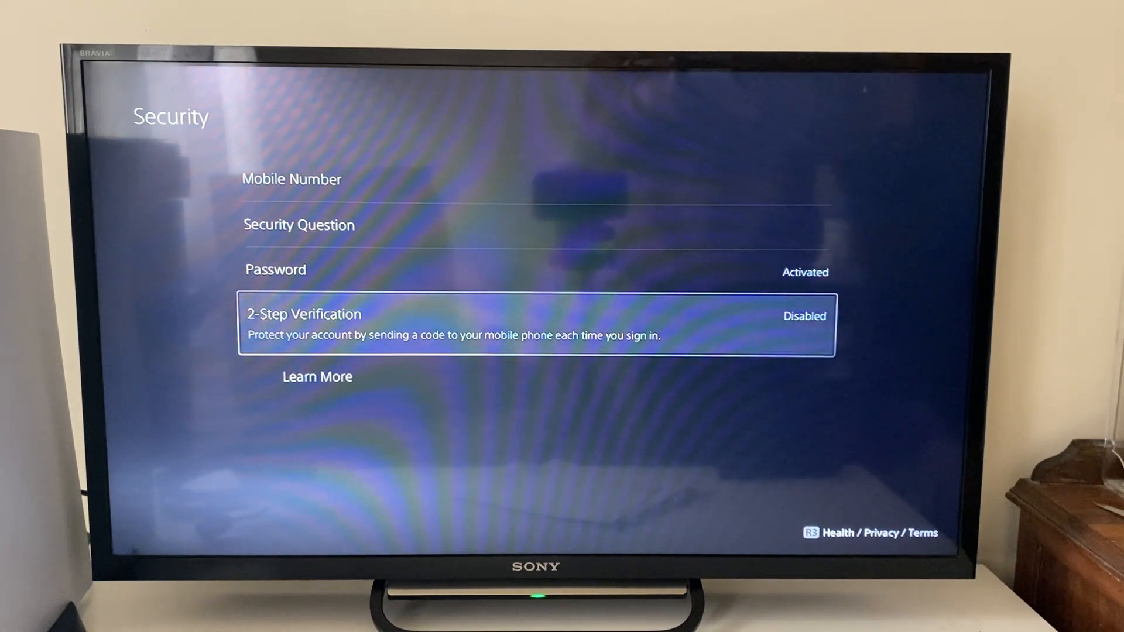
# Go back from Security to the Users and Accounts account page.
pyautogui.press('Back')
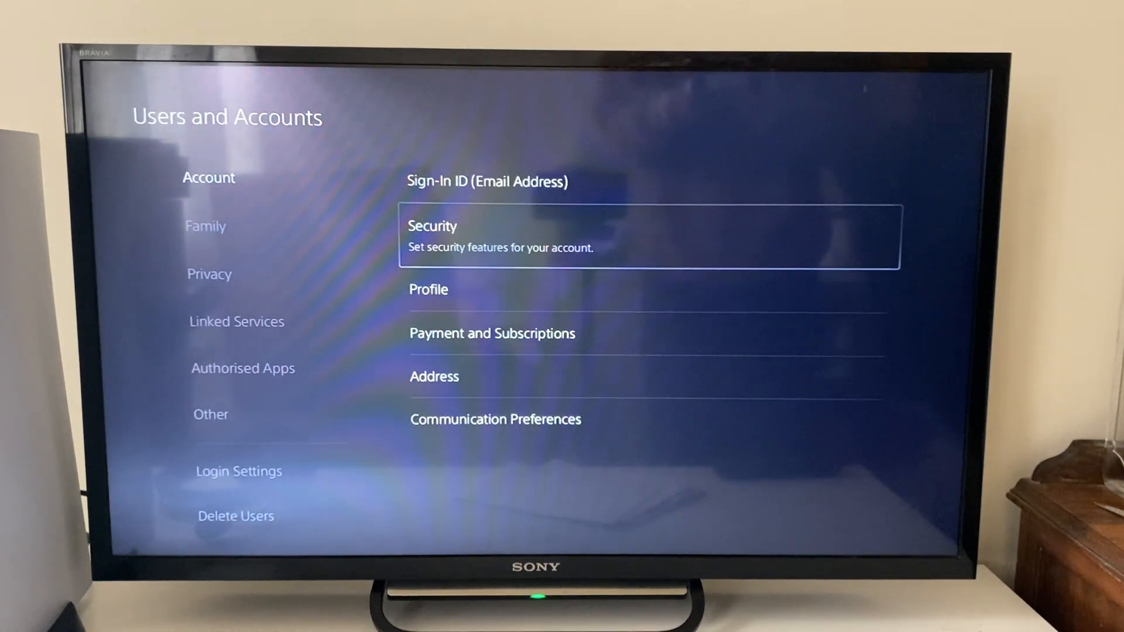